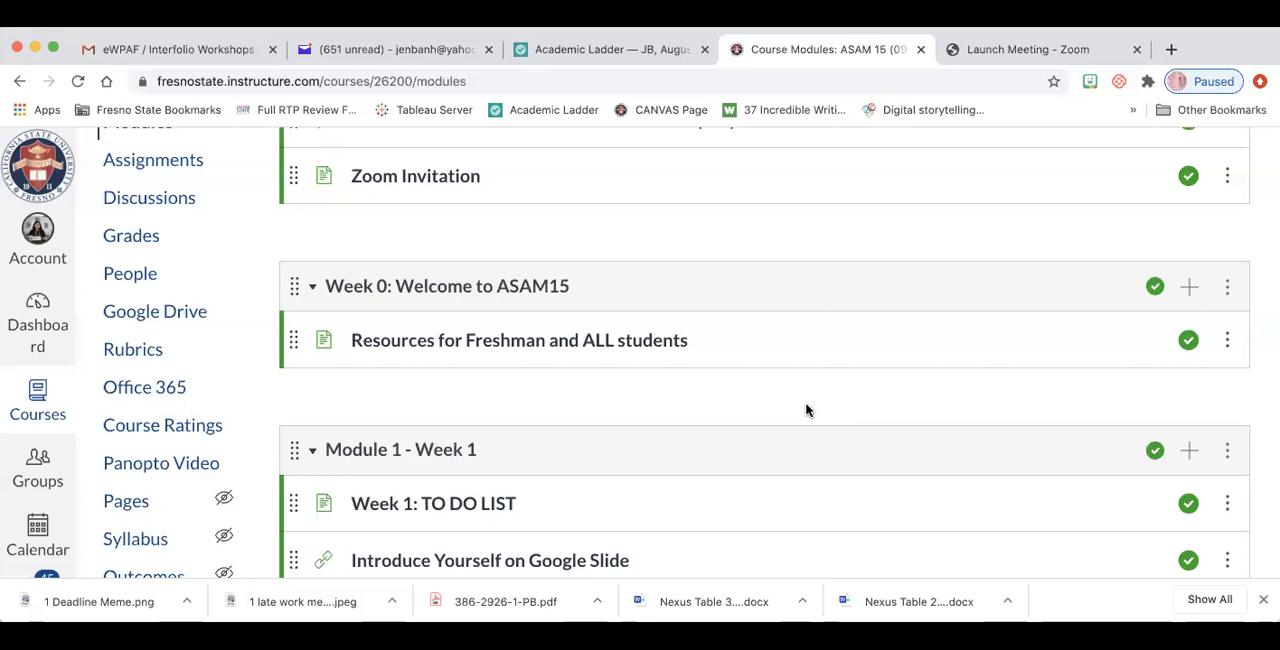
# - Reload the course Modules page and scroll down to Module 4 - Week 4's lectures and files
pyautogui.scroll(3)
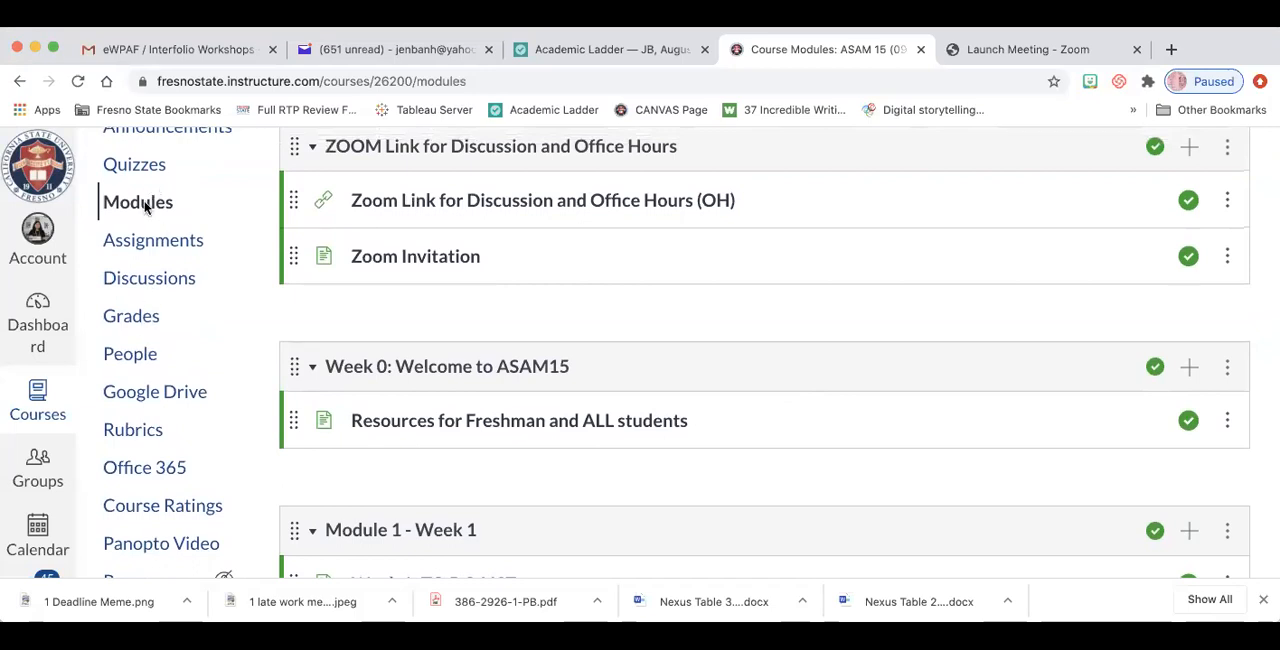
pyautogui.click(137, 201)
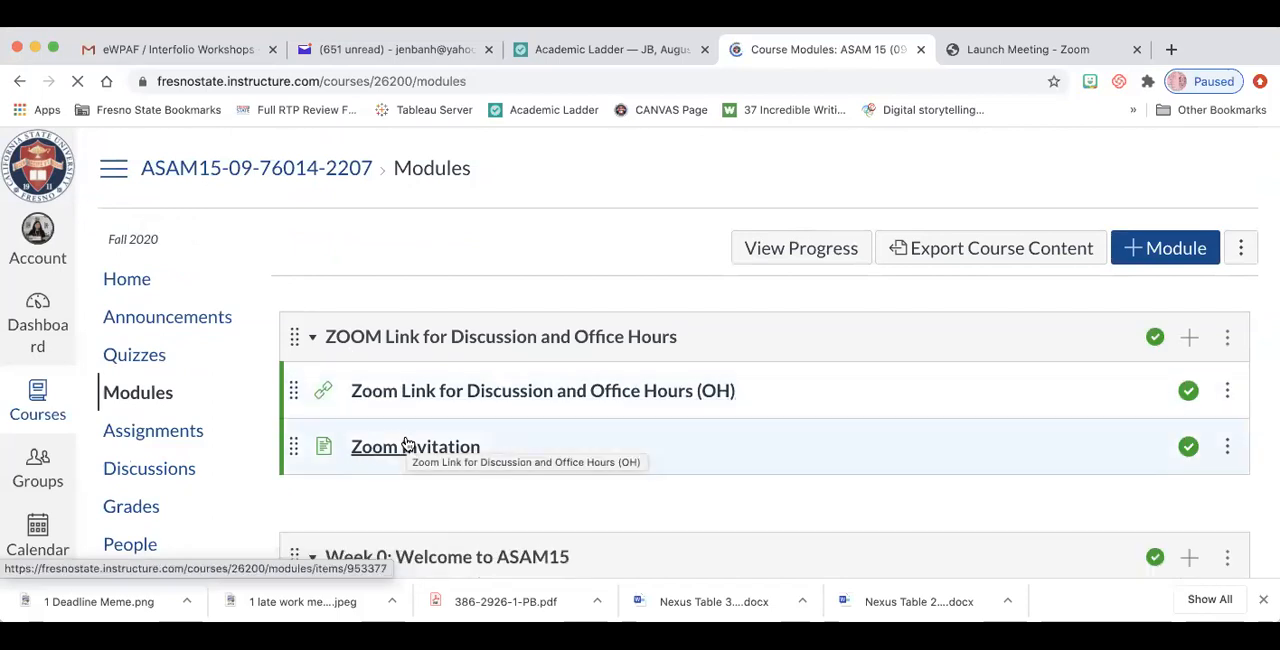
pyautogui.scroll(-3)
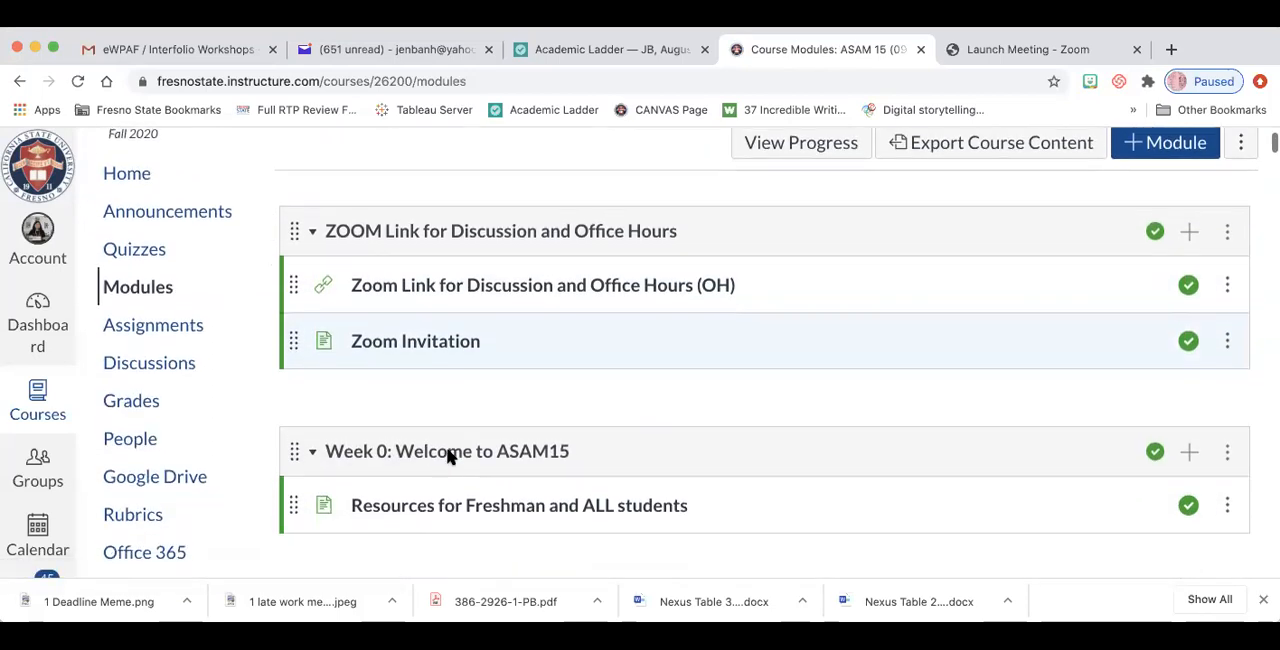
pyautogui.scroll(-3)
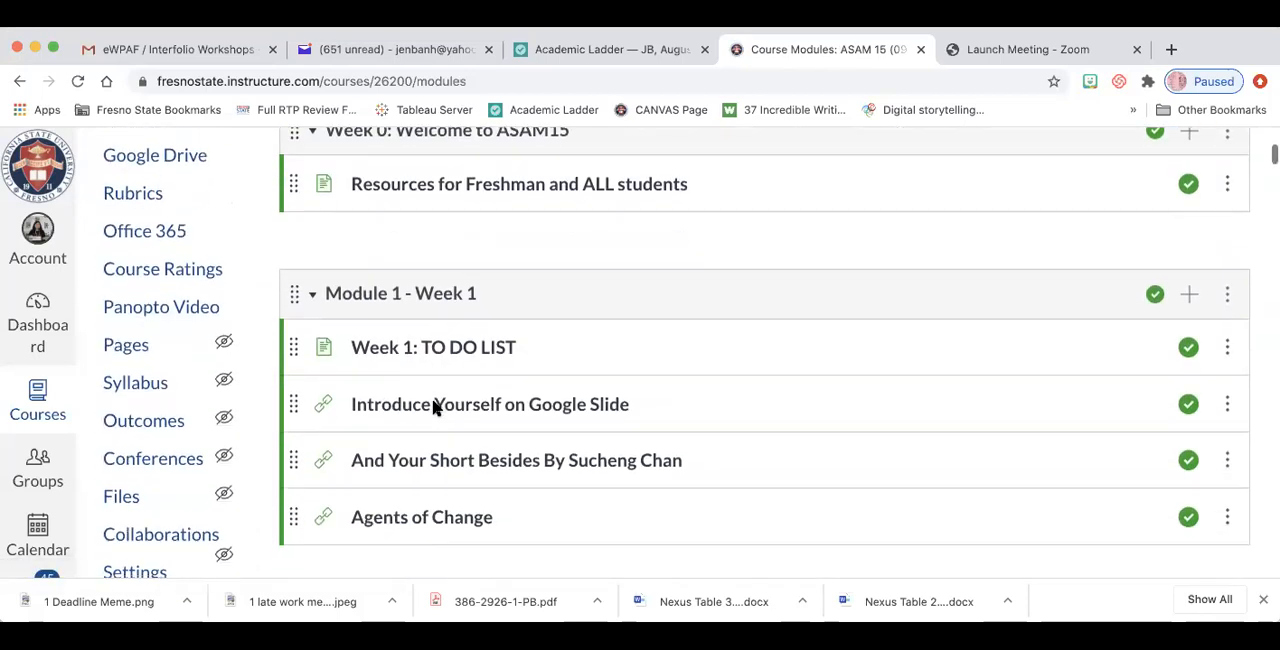
pyautogui.scroll(-3)
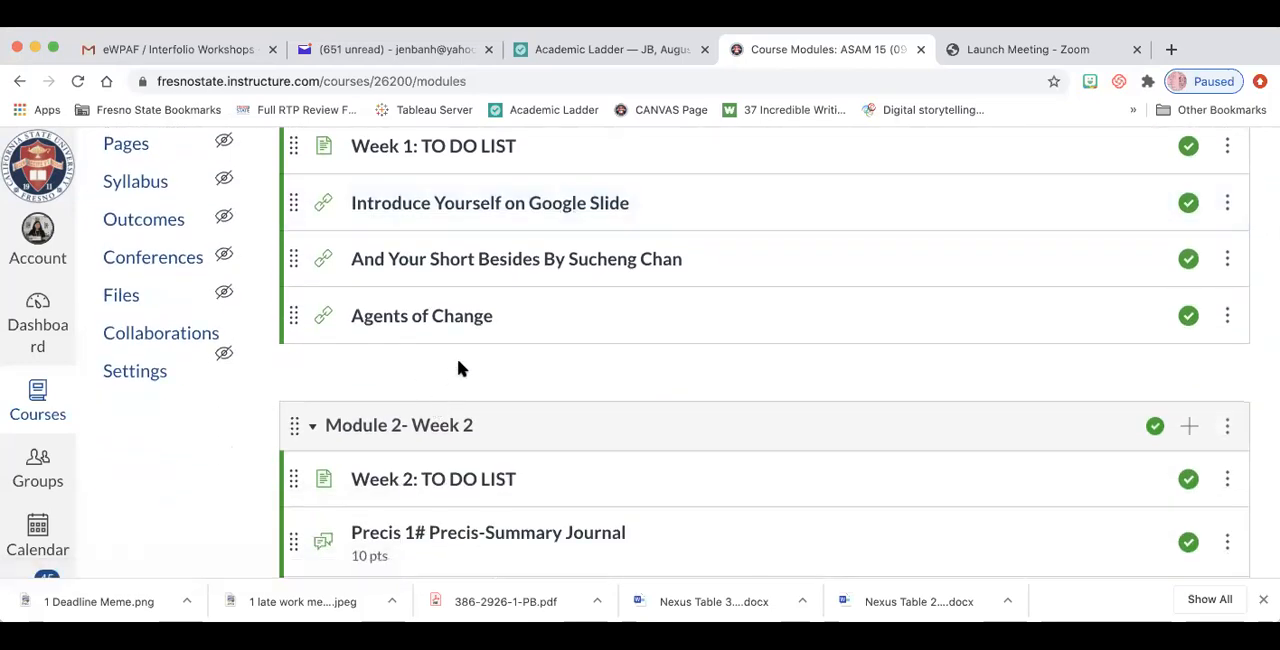
pyautogui.scroll(-3)
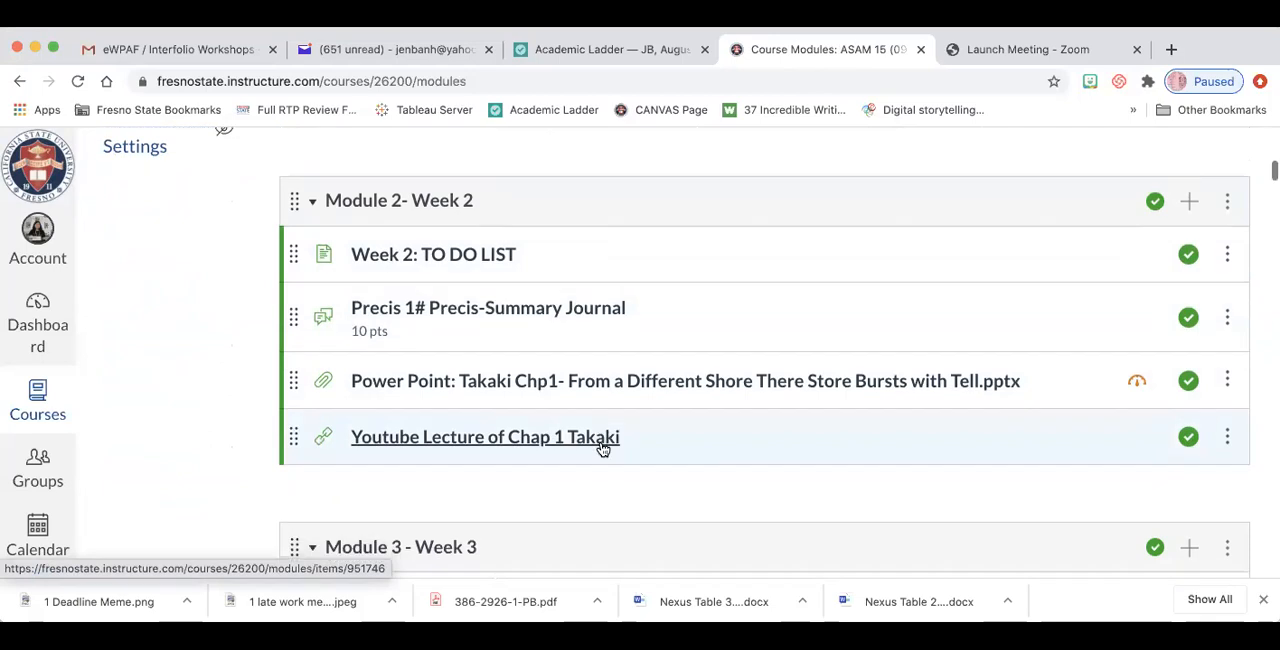
pyautogui.scroll(-3)
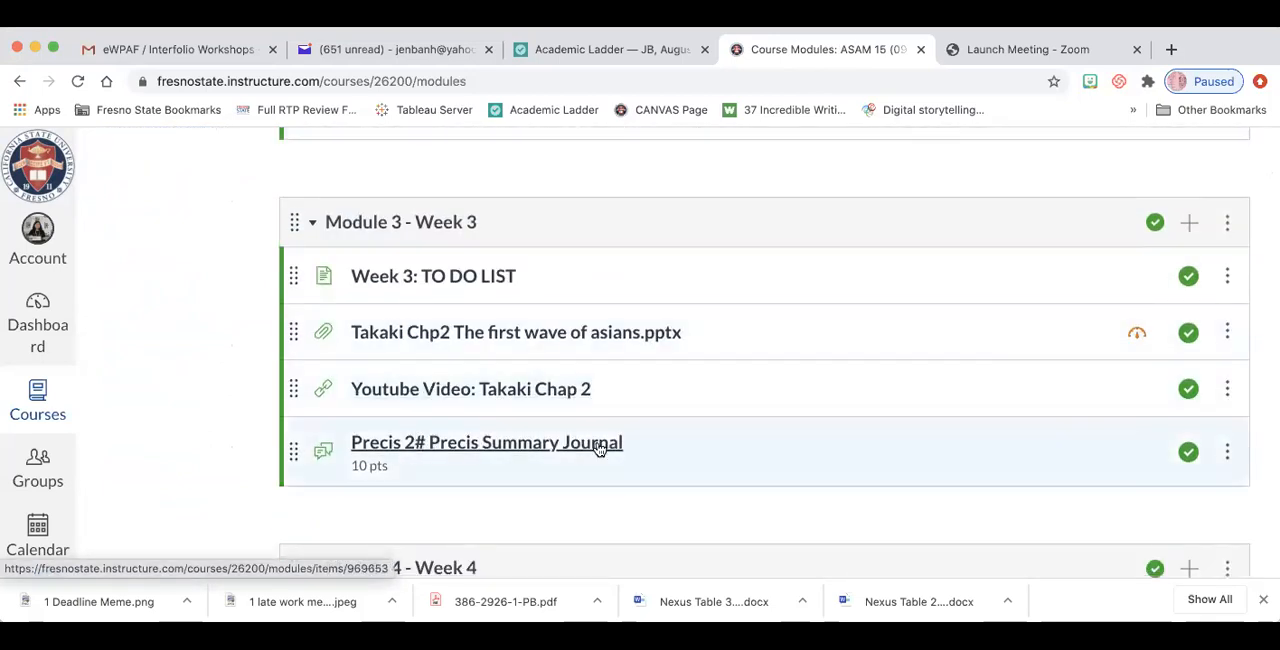
pyautogui.scroll(-3)
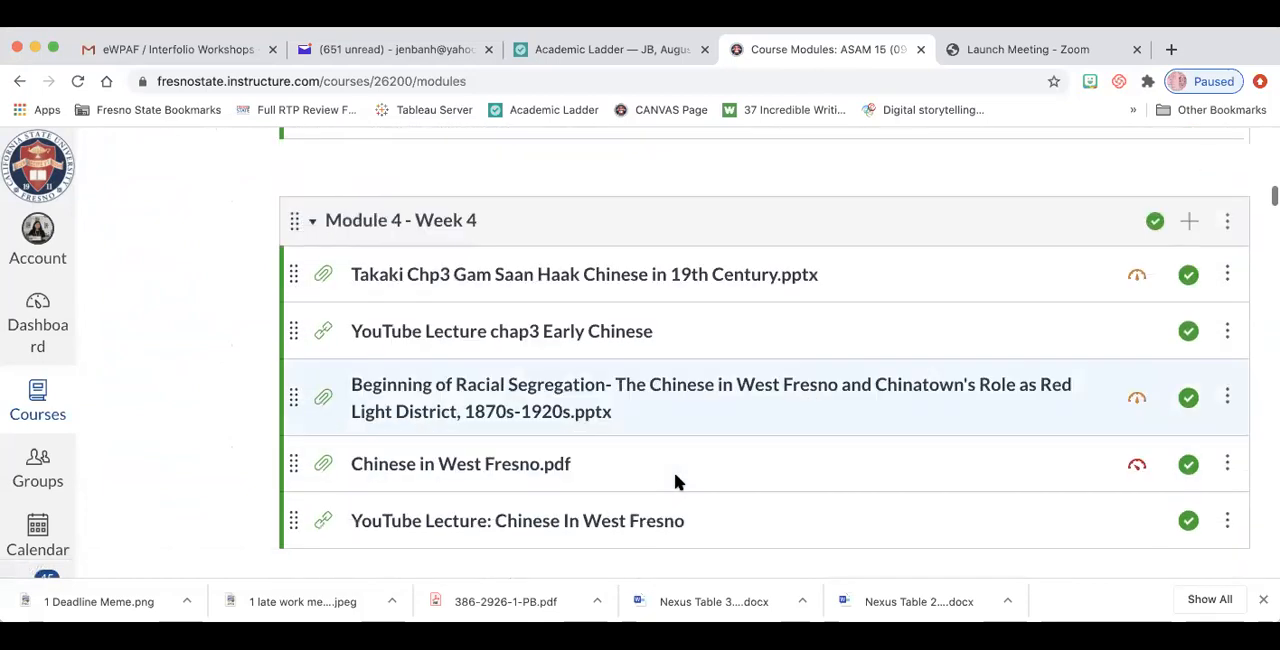
pyautogui.moveTo(1117, 291)
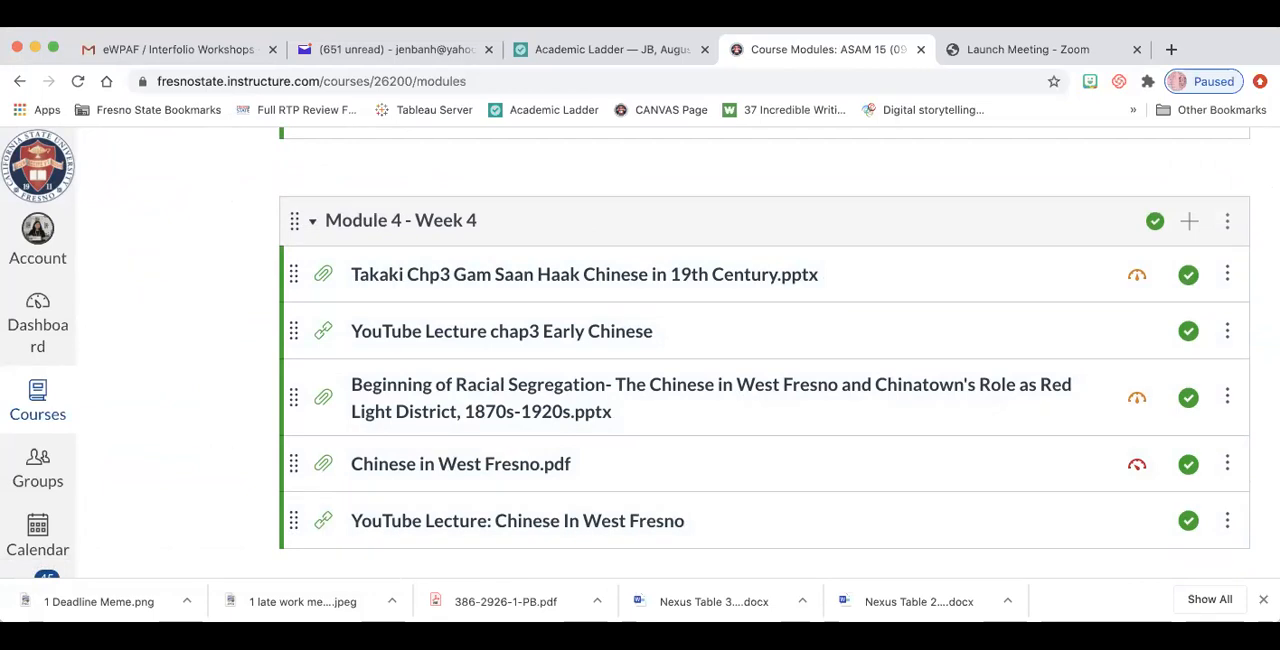
# - Append the 10-point Precis 3# Precis Summary Journal discussion to Module 4 - Week 4, then select it
pyautogui.click(1189, 220)
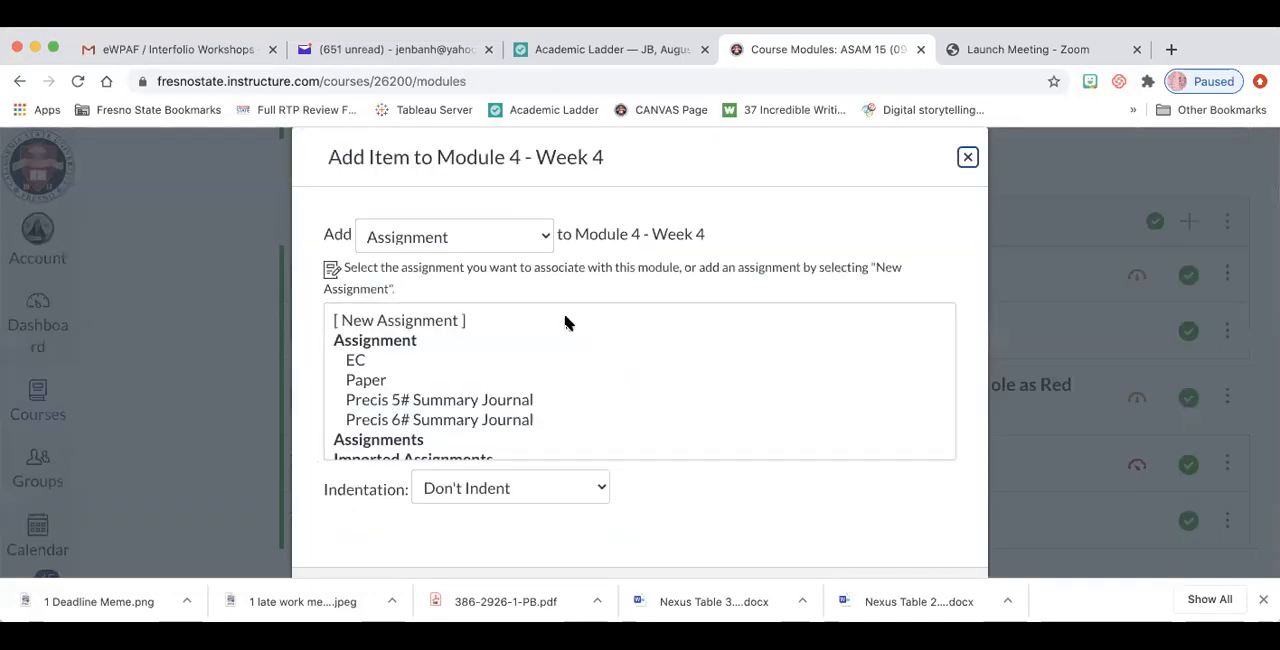
pyautogui.moveTo(493, 245)
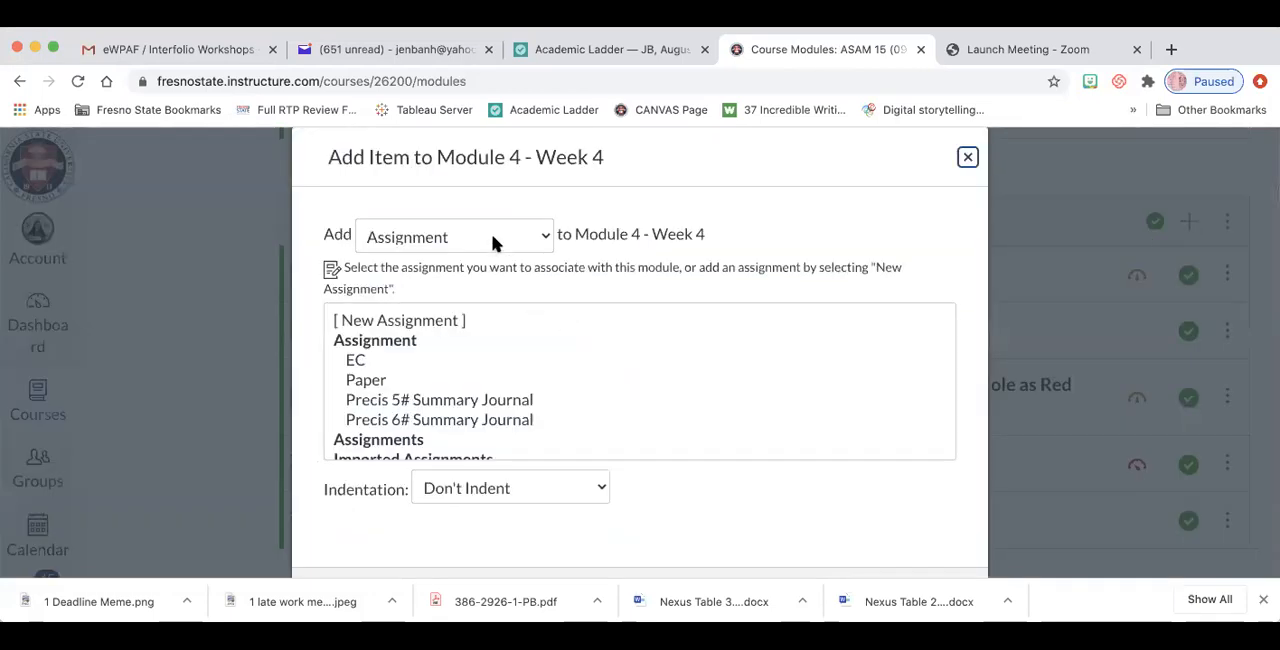
pyautogui.click(454, 236)
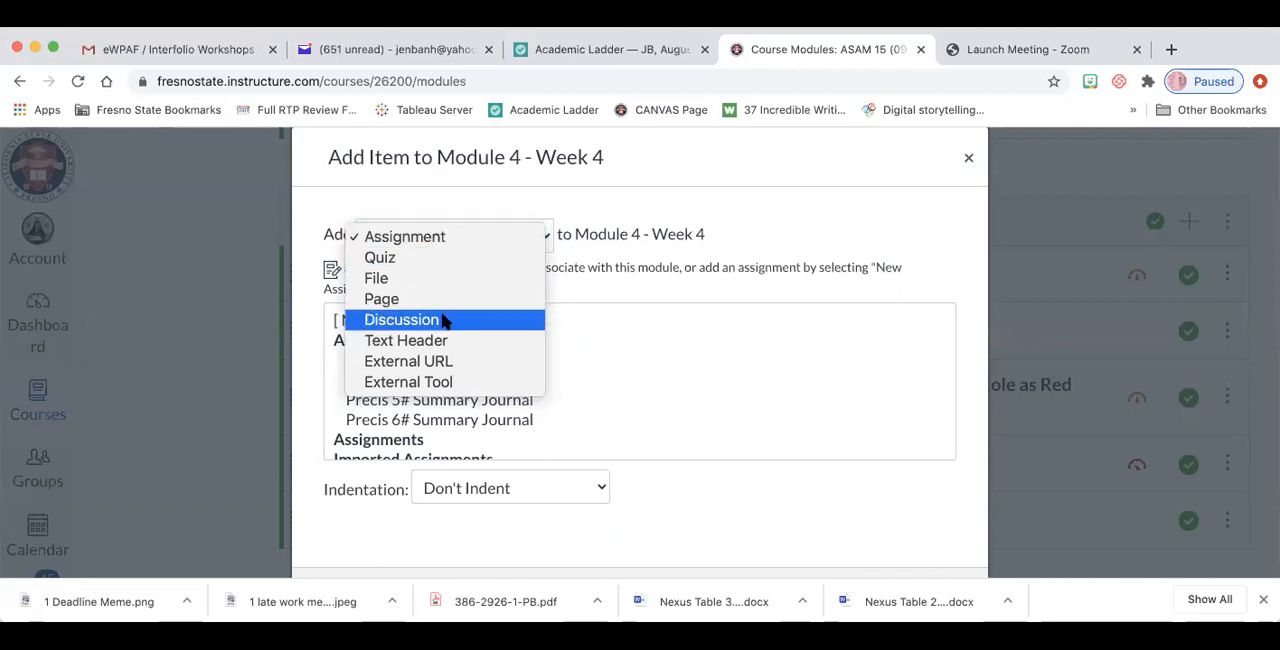
pyautogui.click(401, 319)
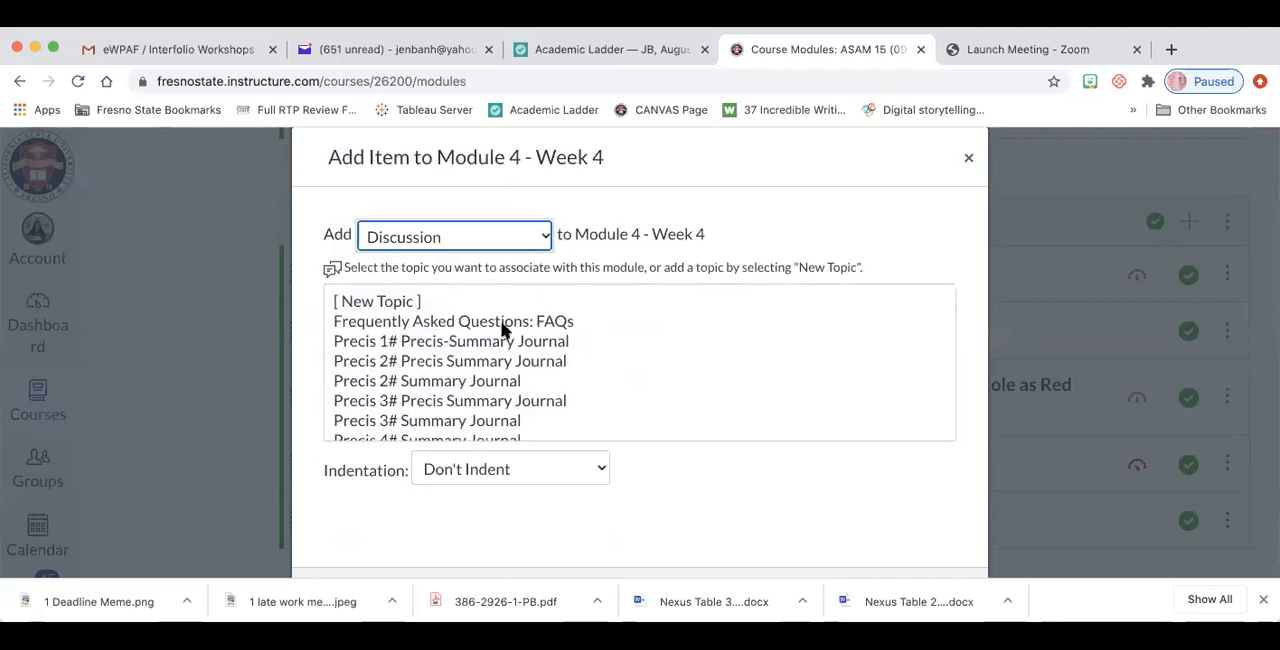
pyautogui.moveTo(516, 384)
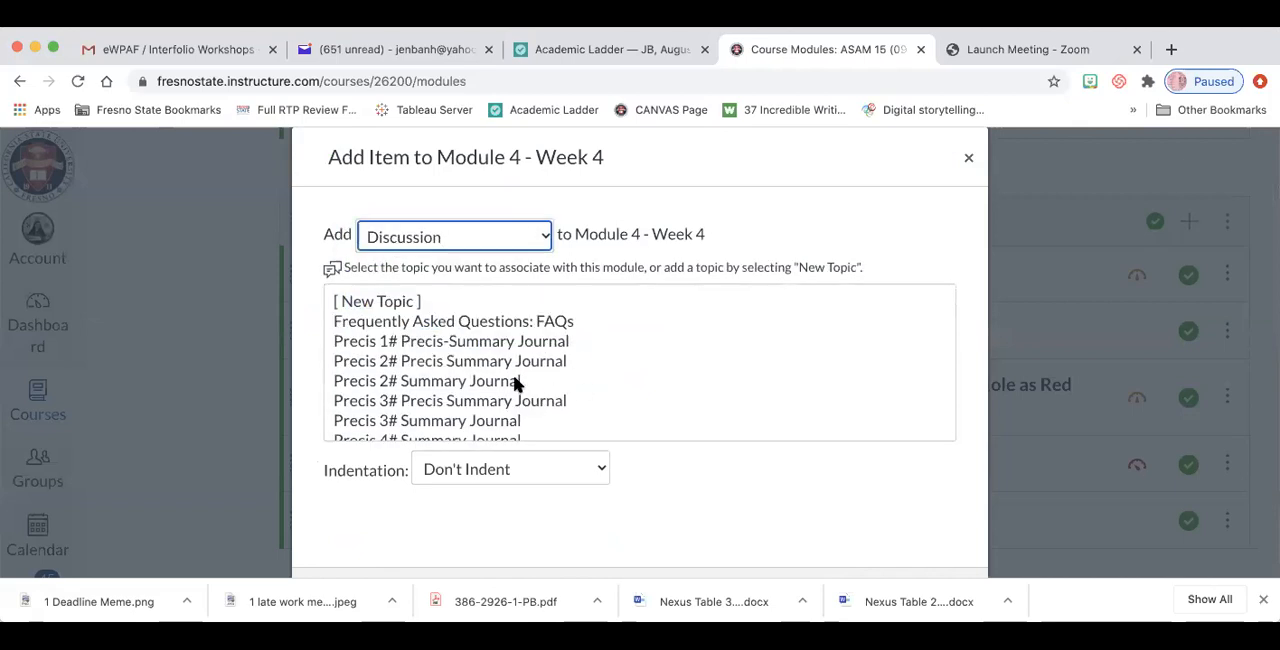
pyautogui.scroll(-3)
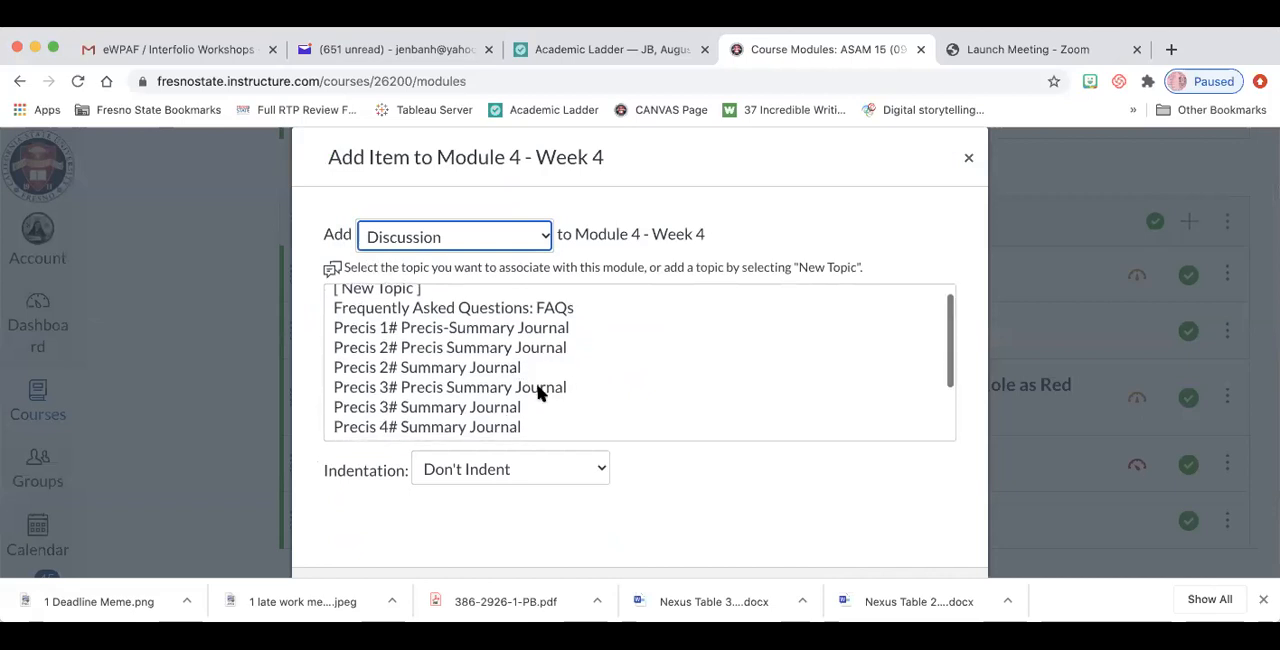
pyautogui.click(449, 387)
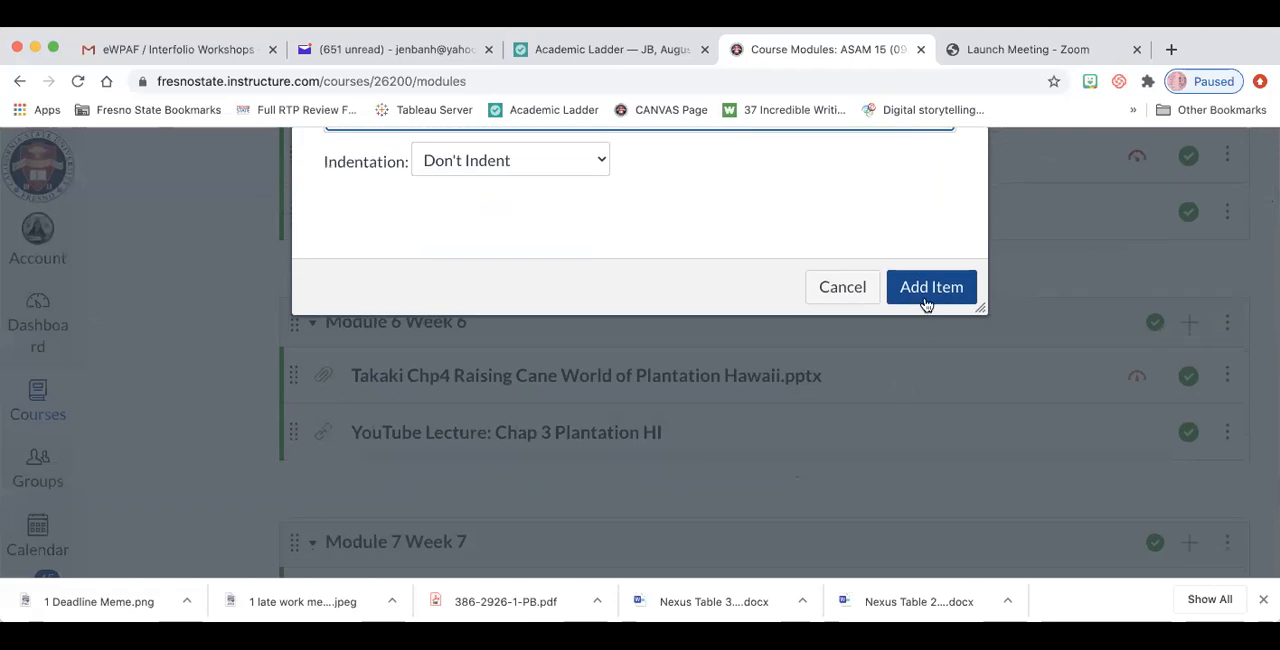
pyautogui.click(931, 287)
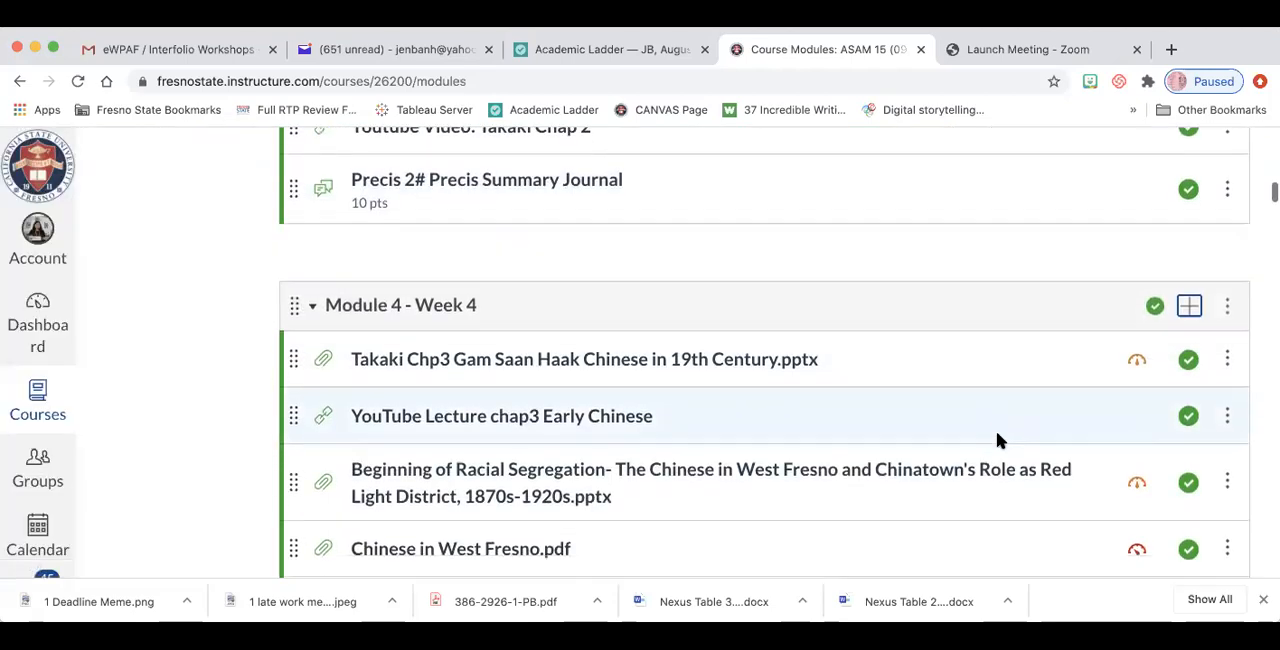
pyautogui.scroll(-3)
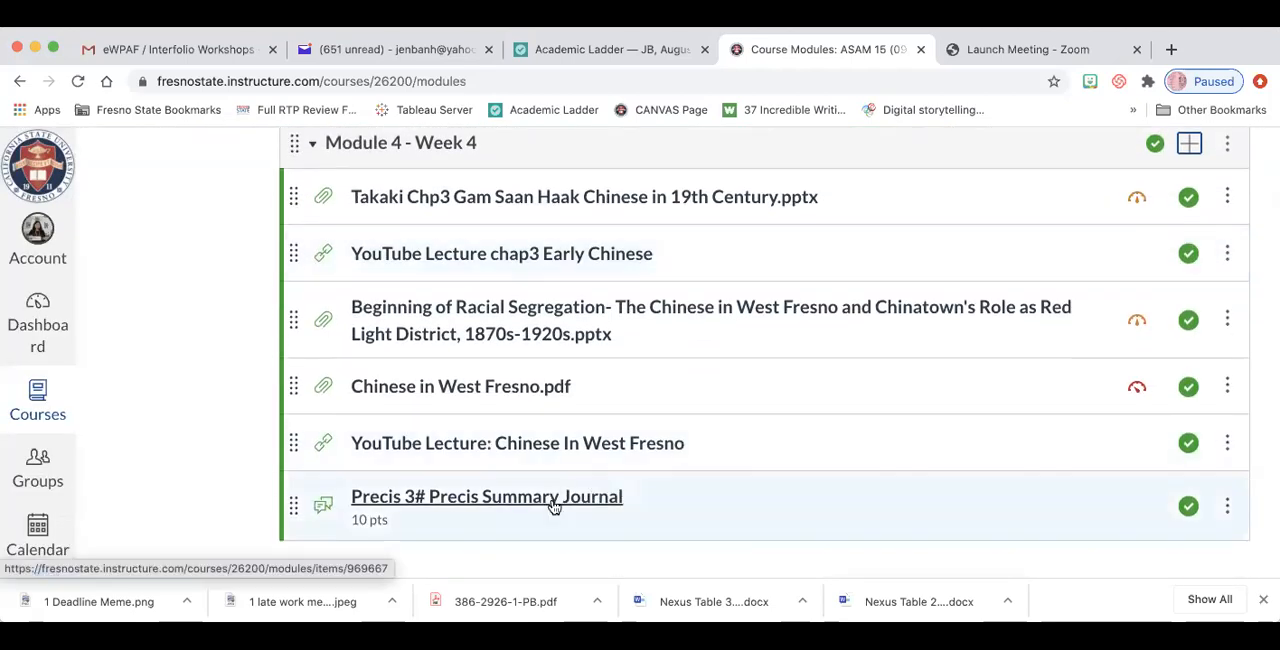
pyautogui.click(486, 496)
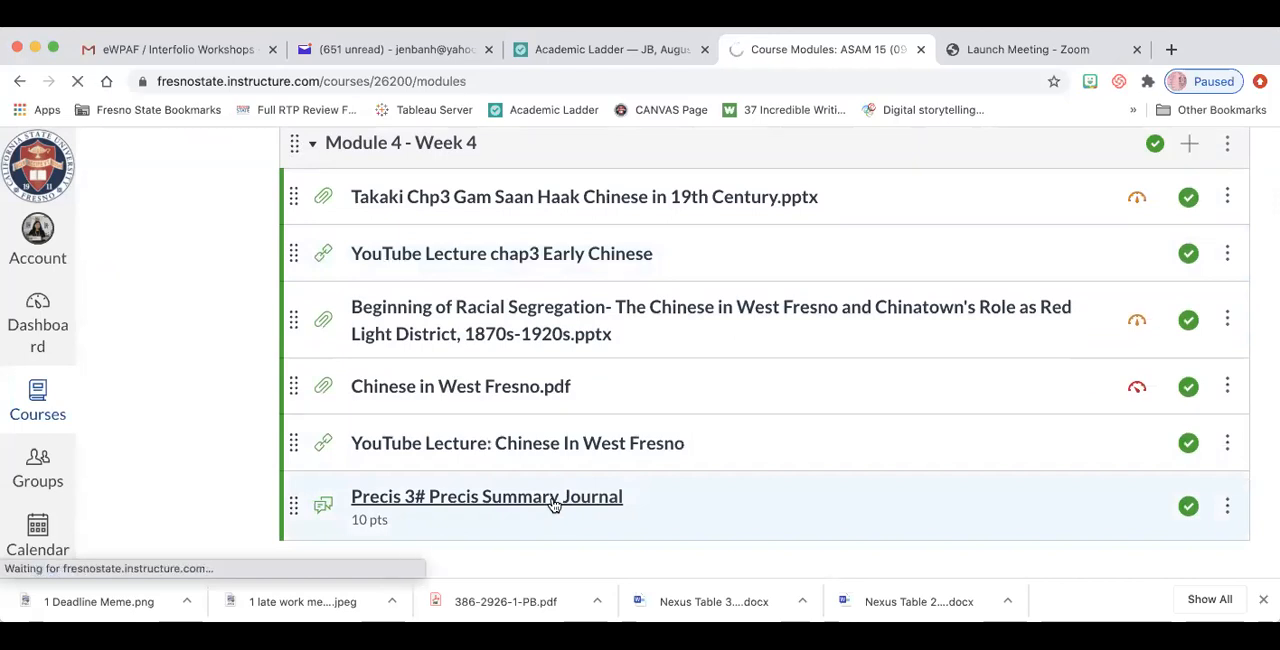
# - Scroll through the Precis 3# discussion's objectives and directions down to its video link and reply area
pyautogui.click(486, 496)
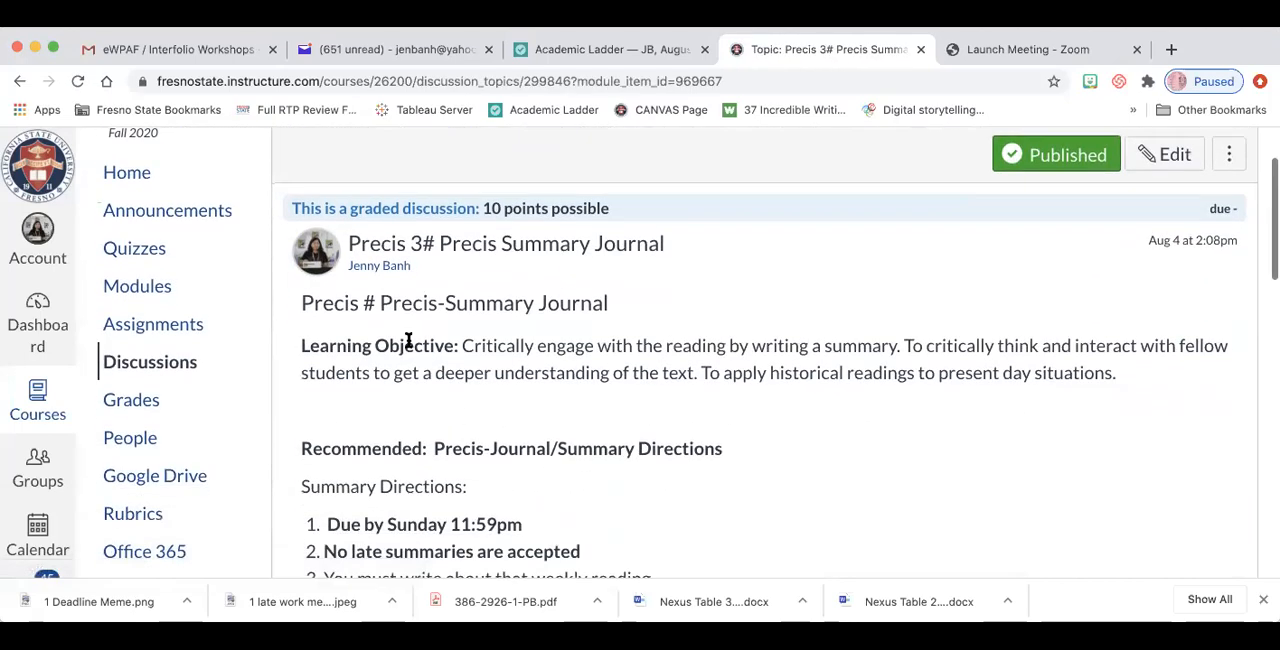
pyautogui.moveTo(613, 425)
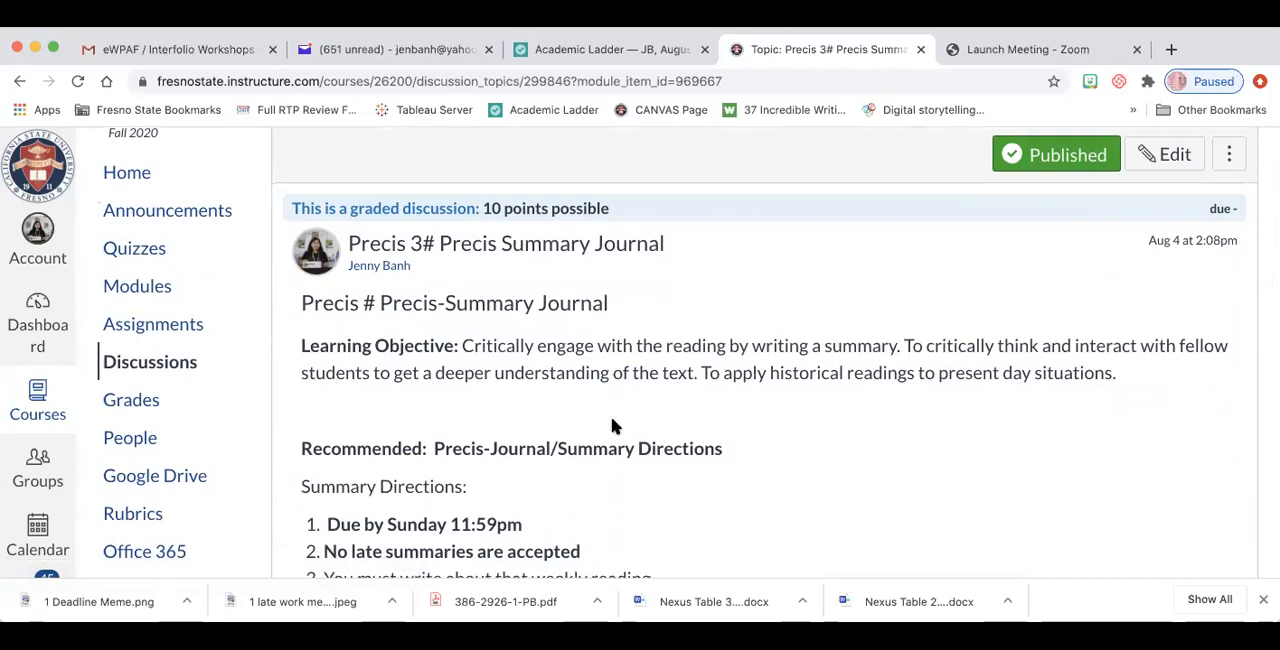
pyautogui.scroll(-3)
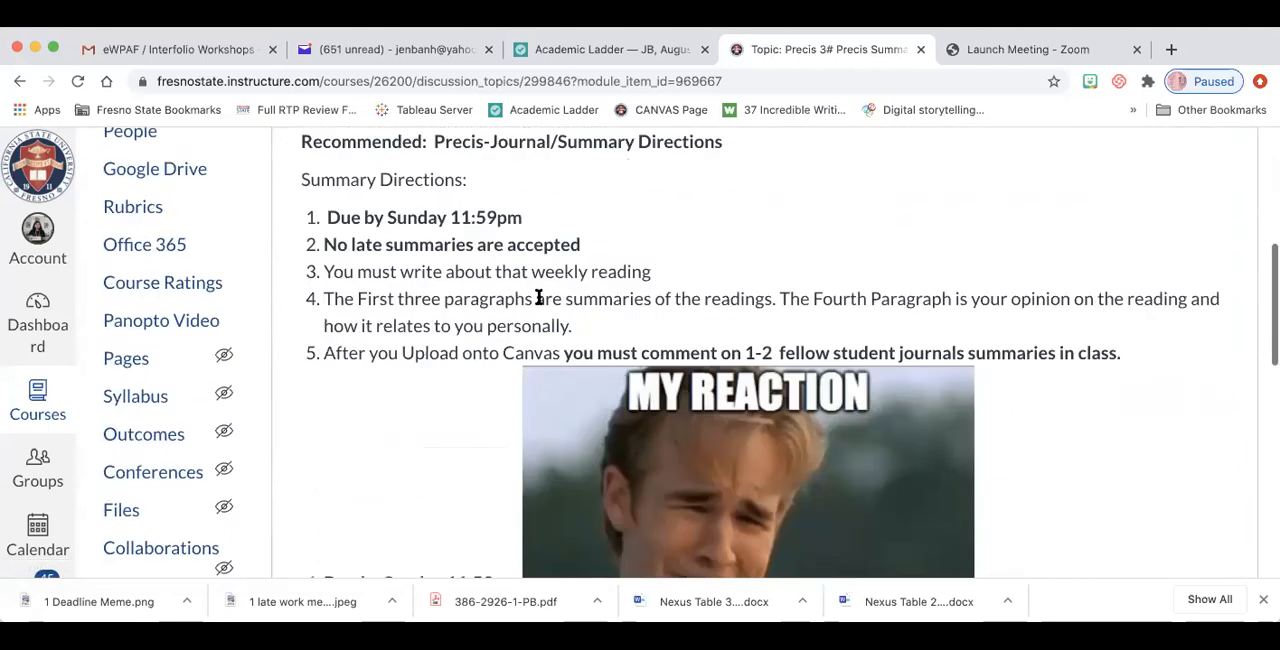
pyautogui.scroll(-3)
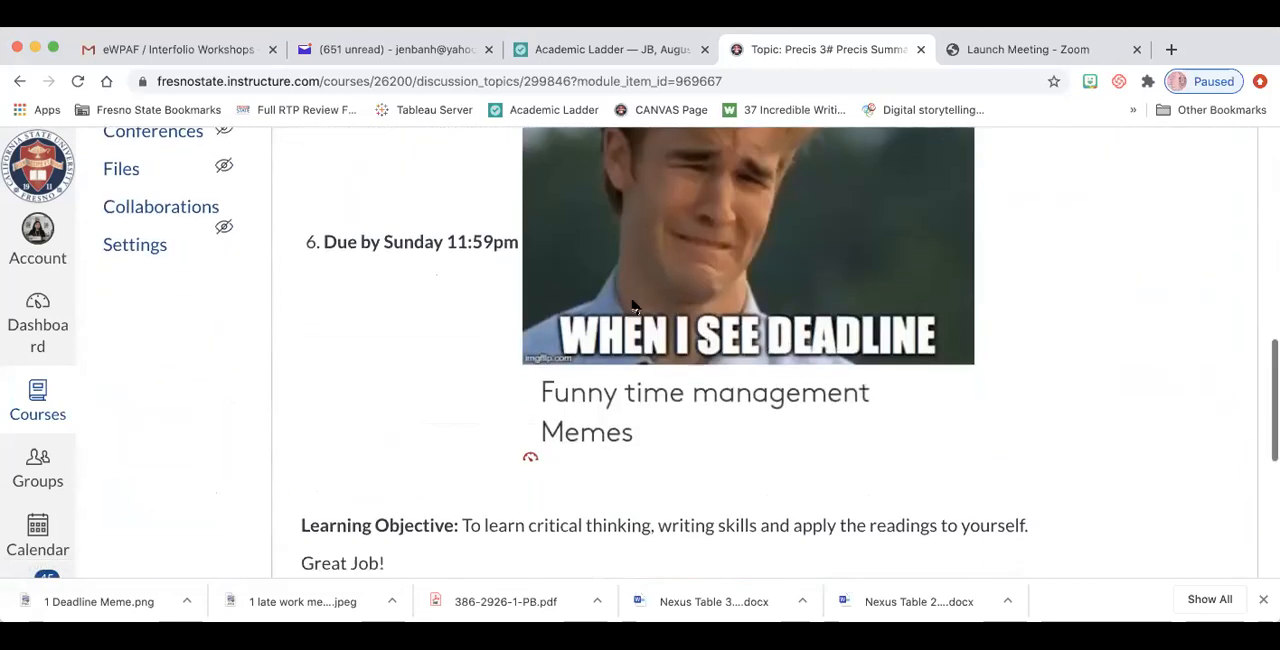
pyautogui.scroll(-3)
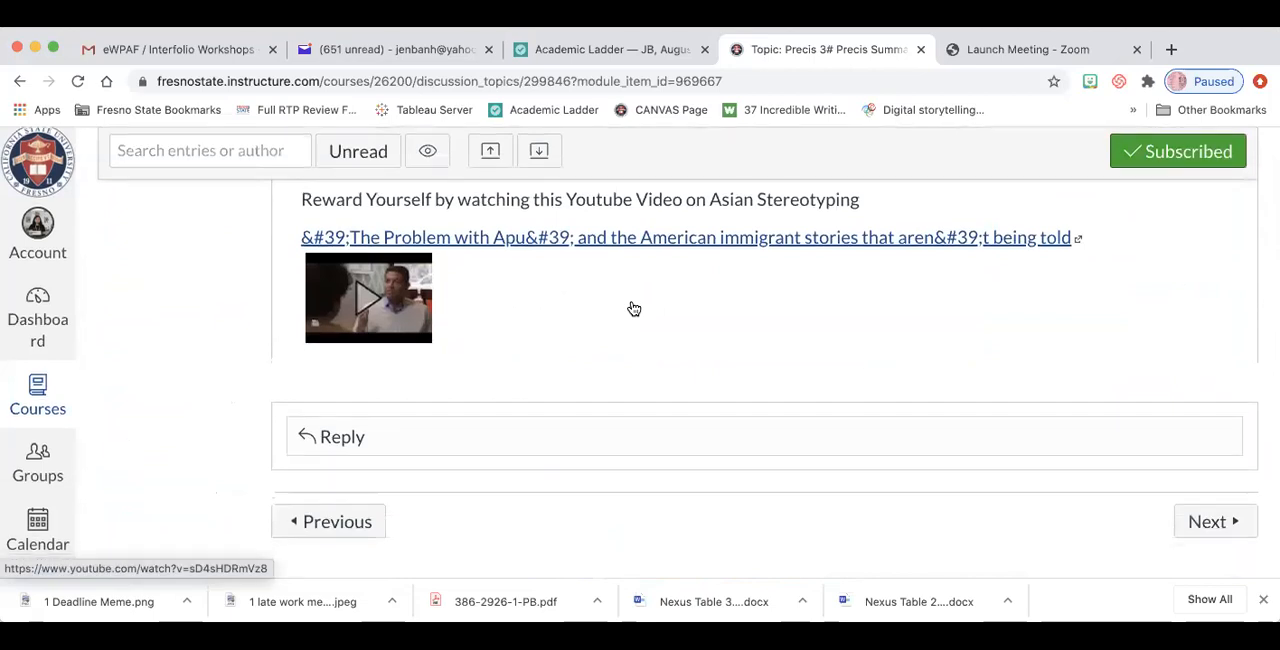